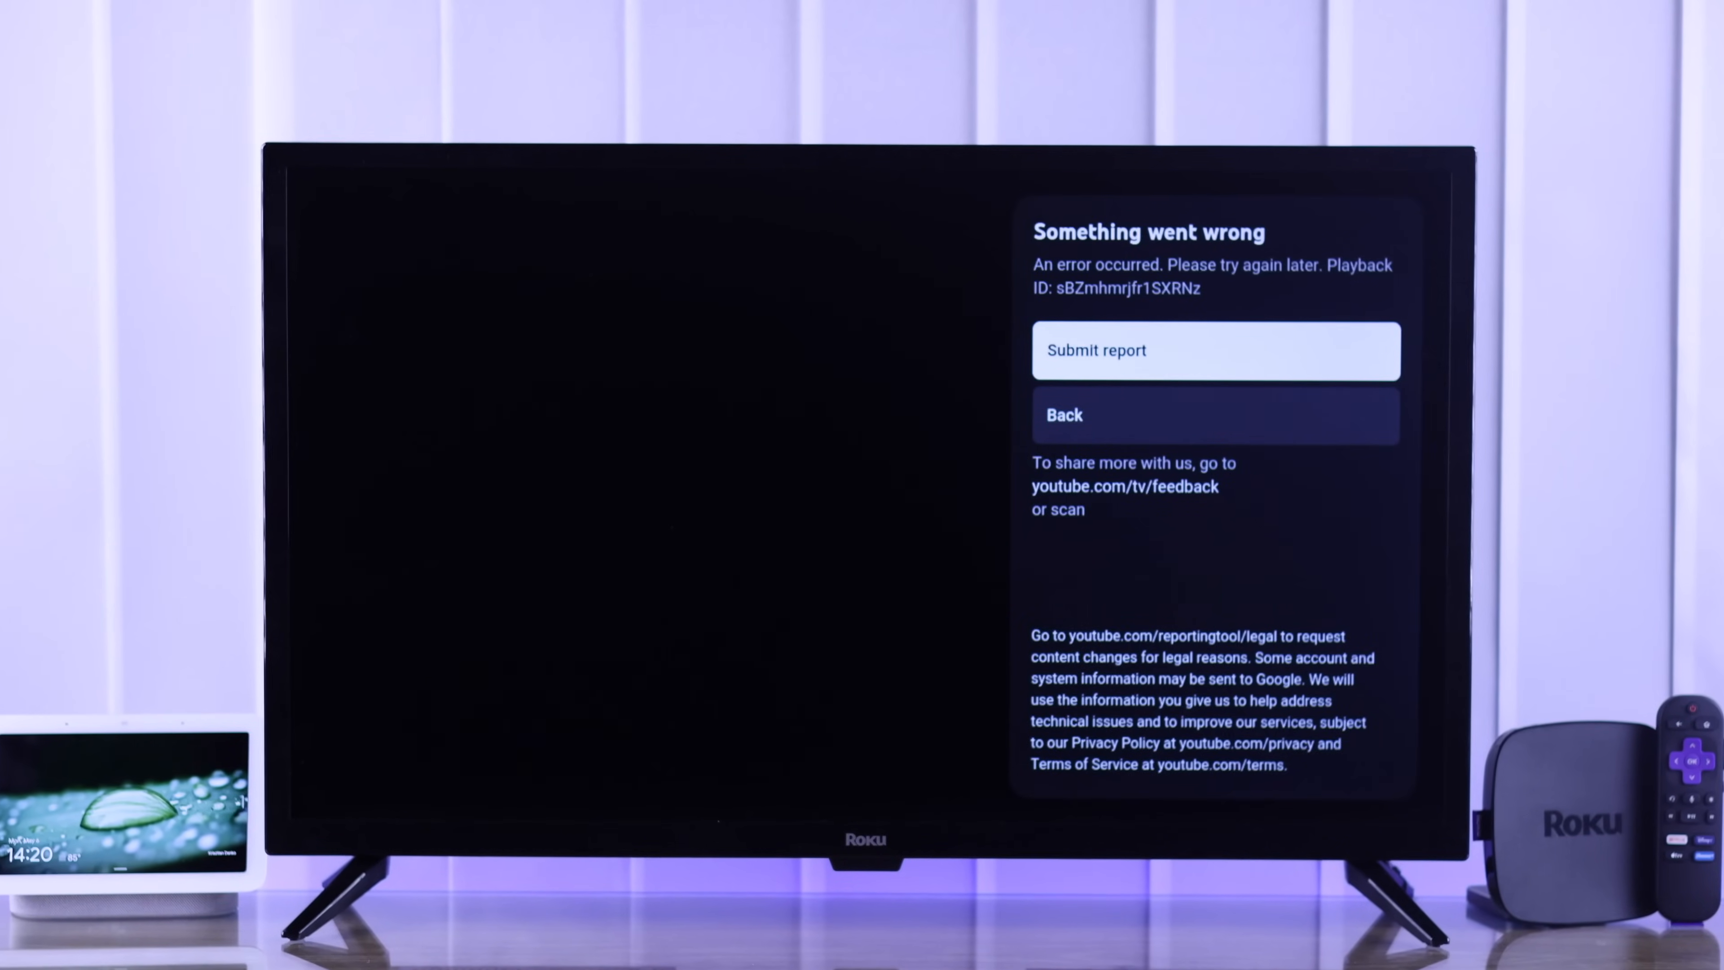
Dismiss the YouTube playback error and return to the Roku home screen
click(1214, 415)
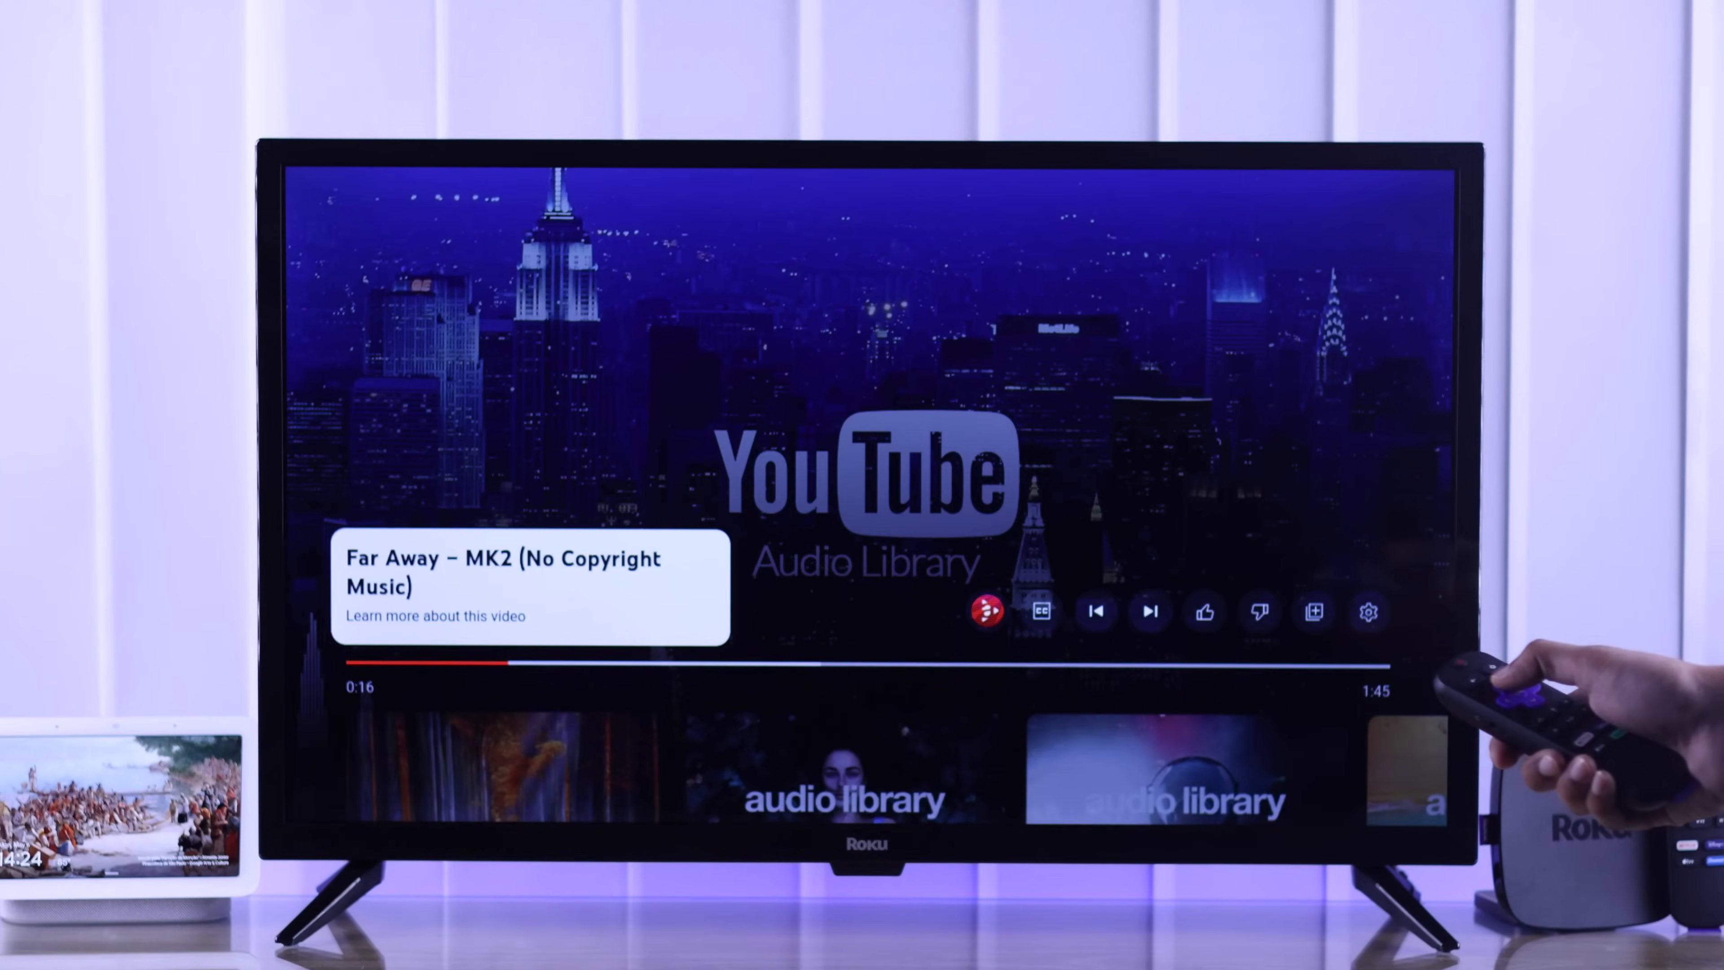
key(Home)
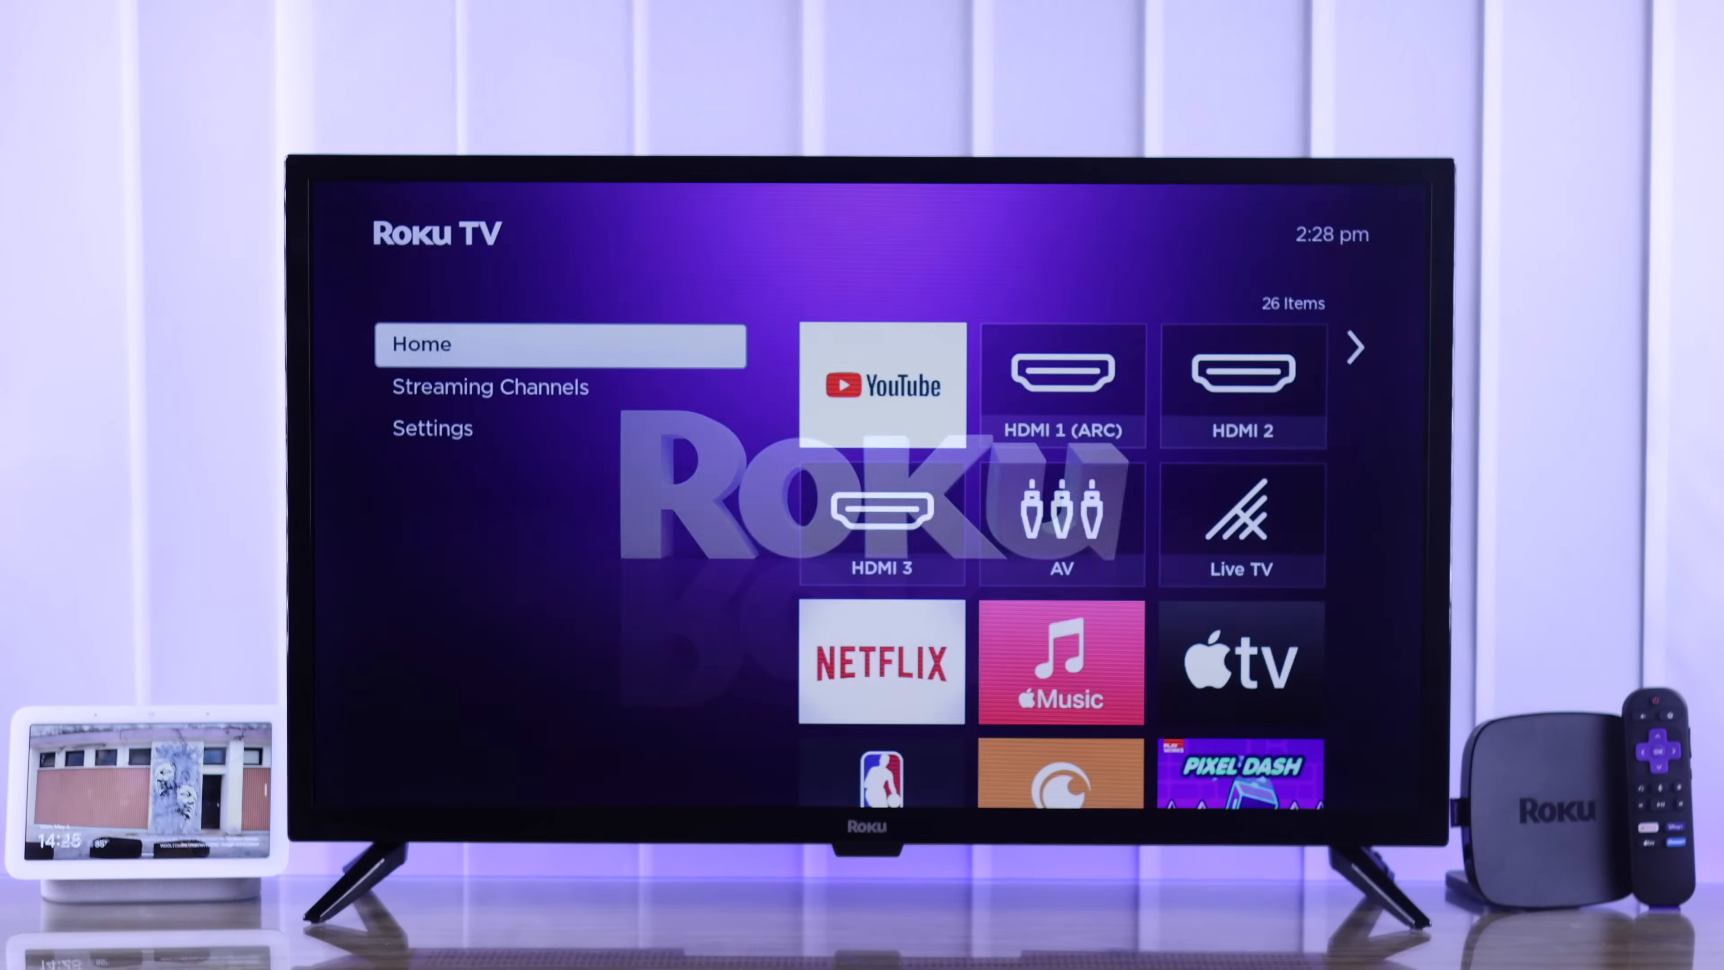
Navigate Settings > System > Advanced system settings to Network connection reset
click(881, 385)
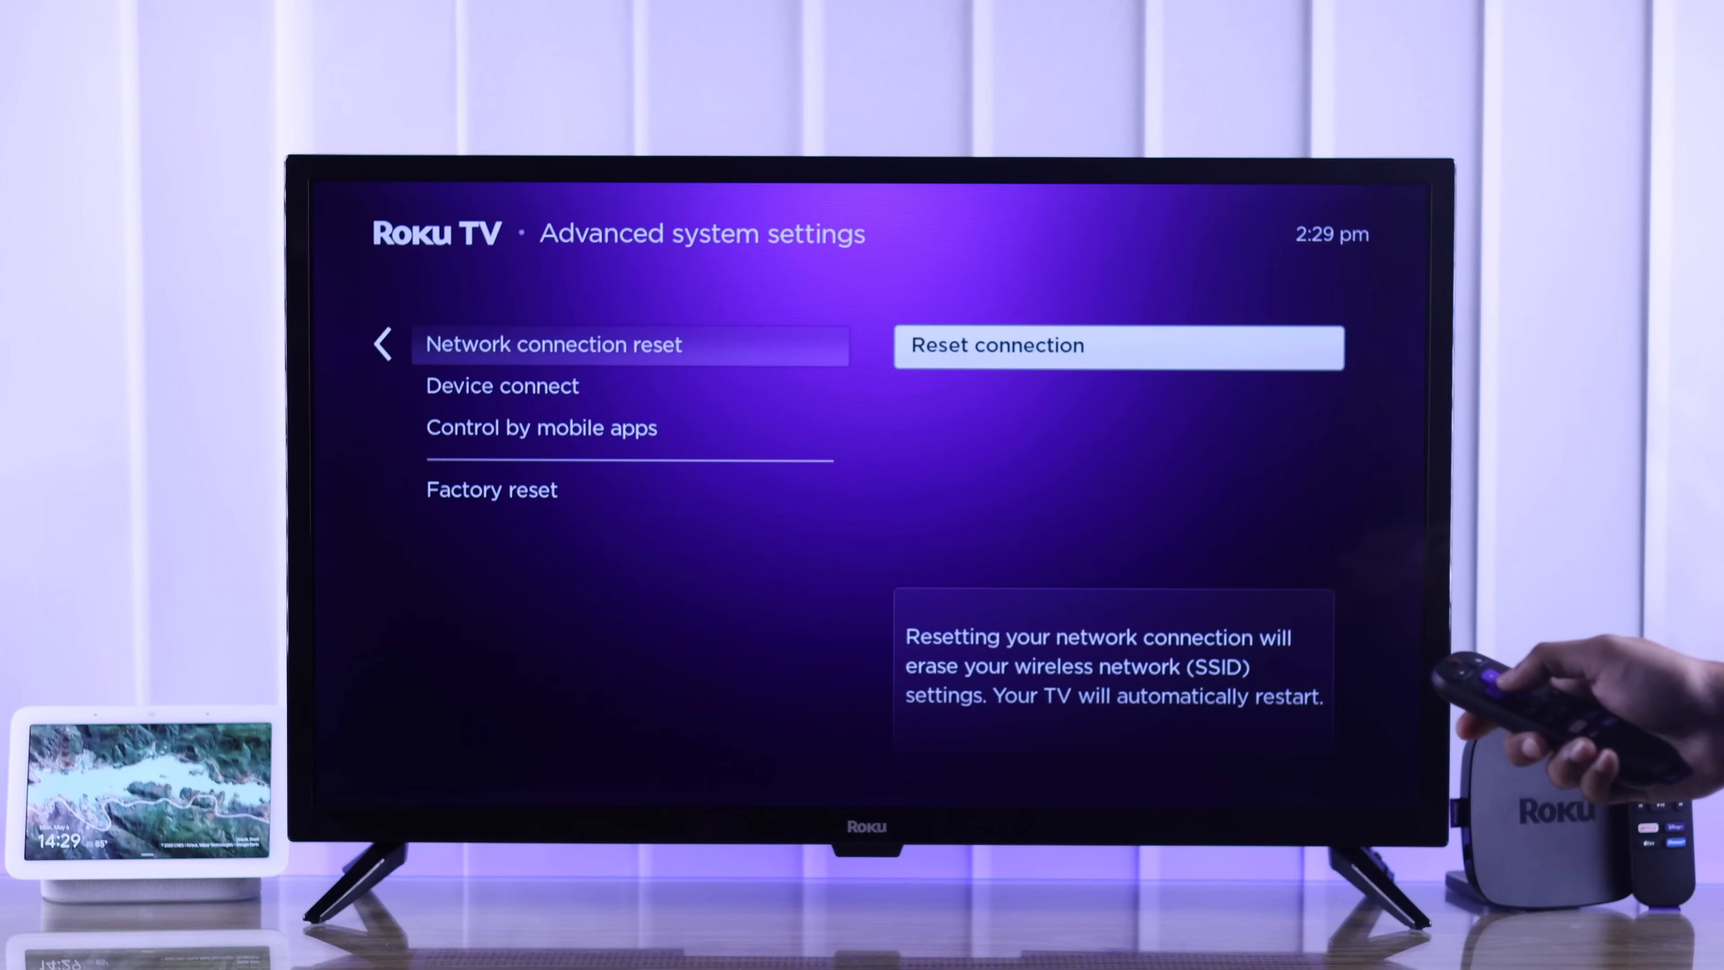
Set the time zone manually to United States Central and return home
click(1117, 345)
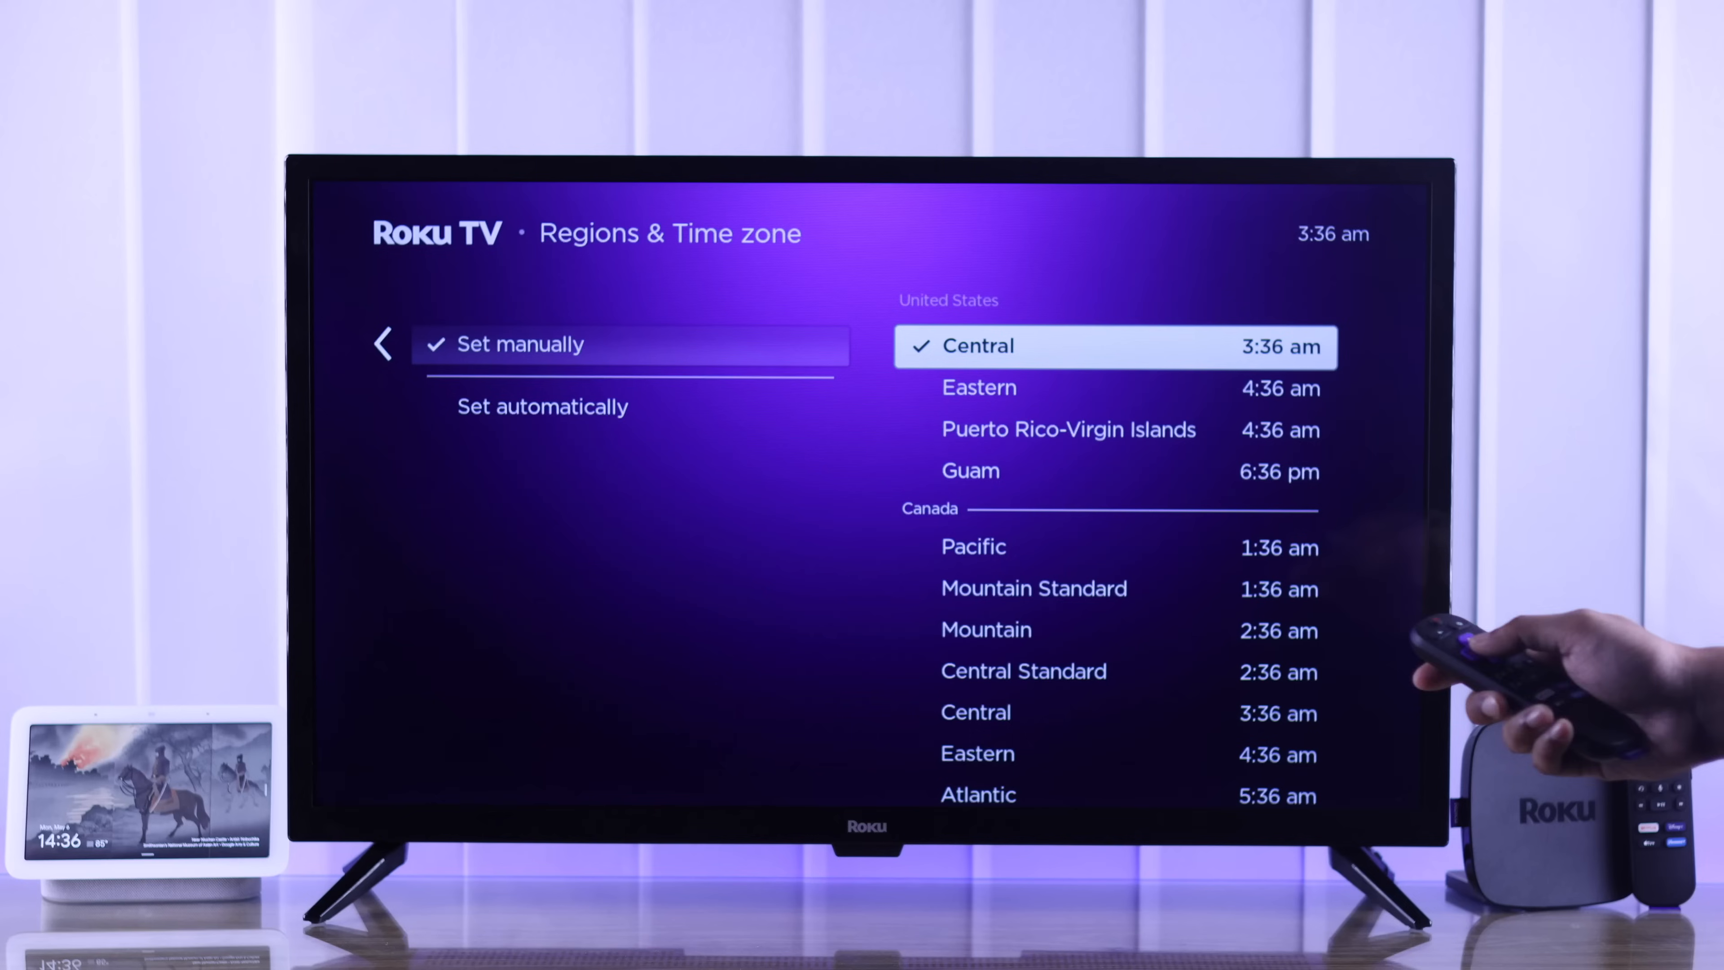
key(Back)
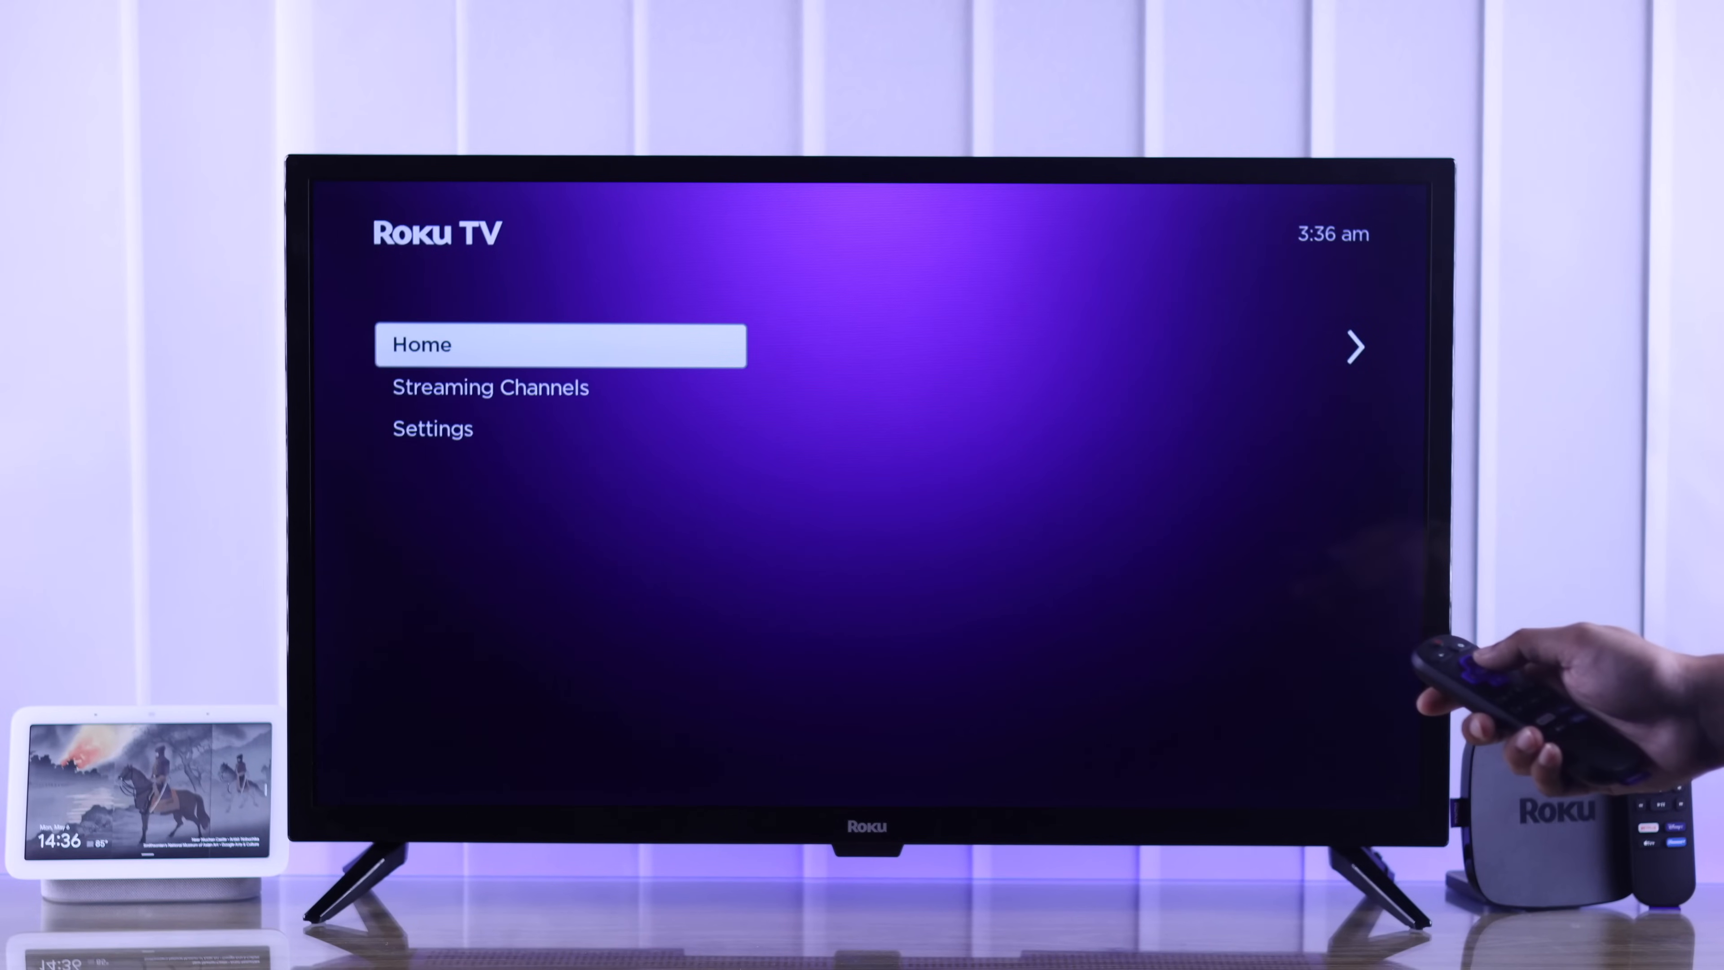